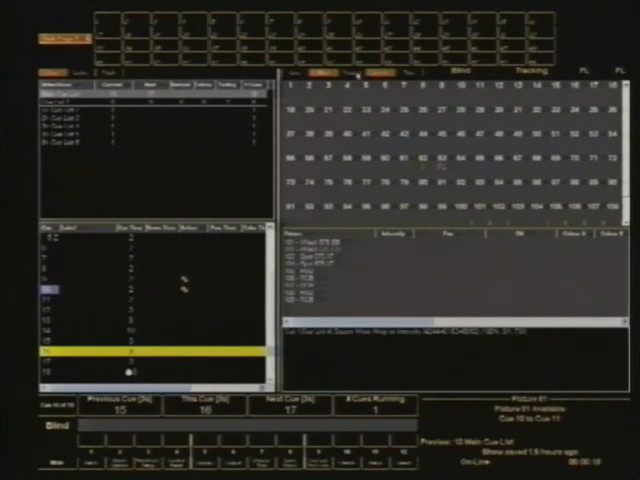
click(350, 72)
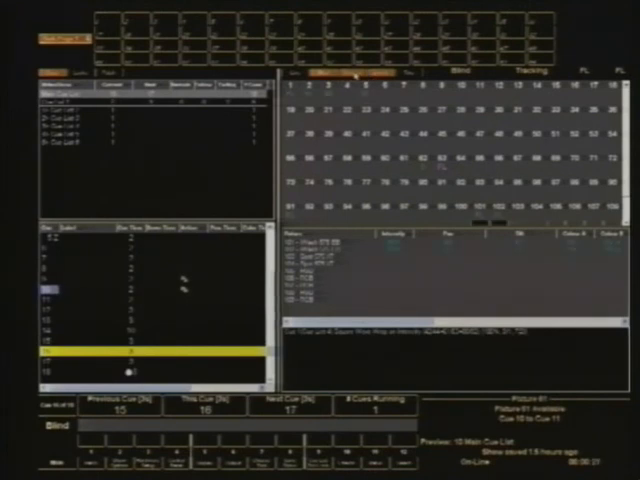